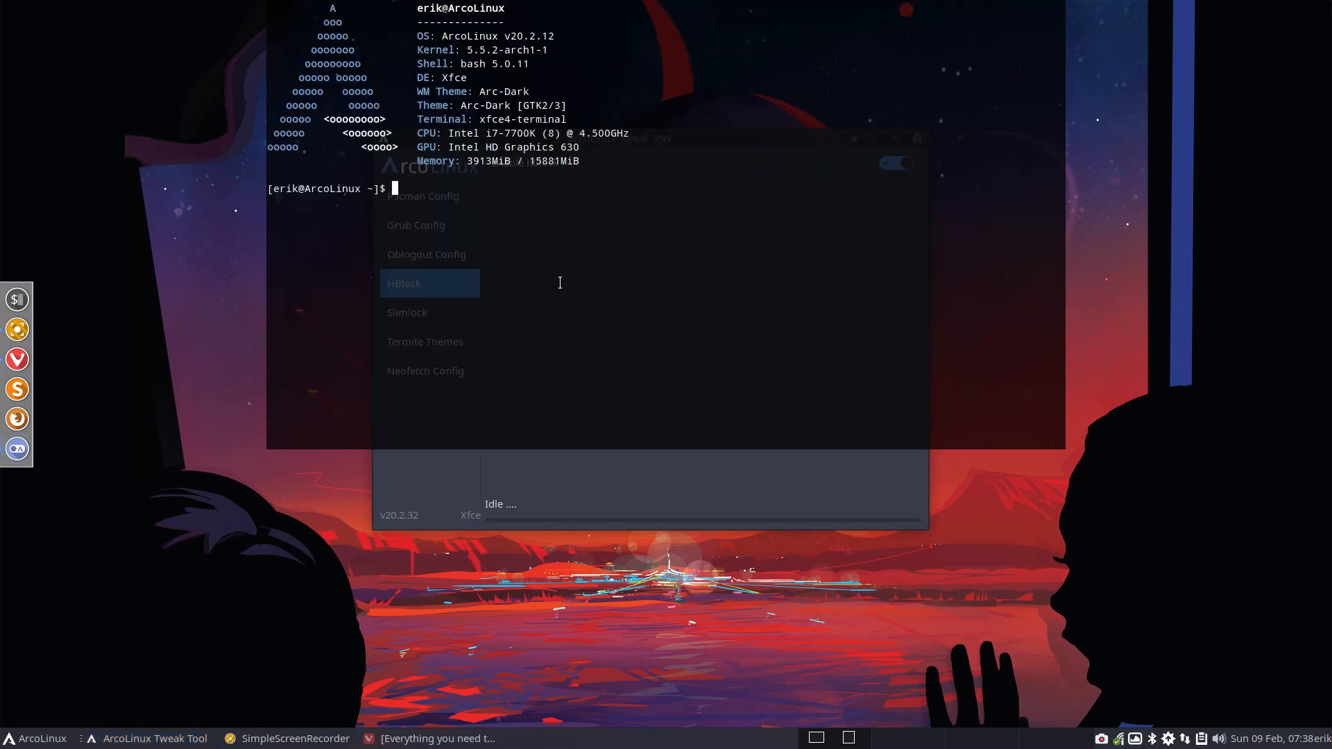
Step: Type 'sudo pacman -S arcolinux-t' in the drop-down terminal, then hide it
text(sudo pacman -S)
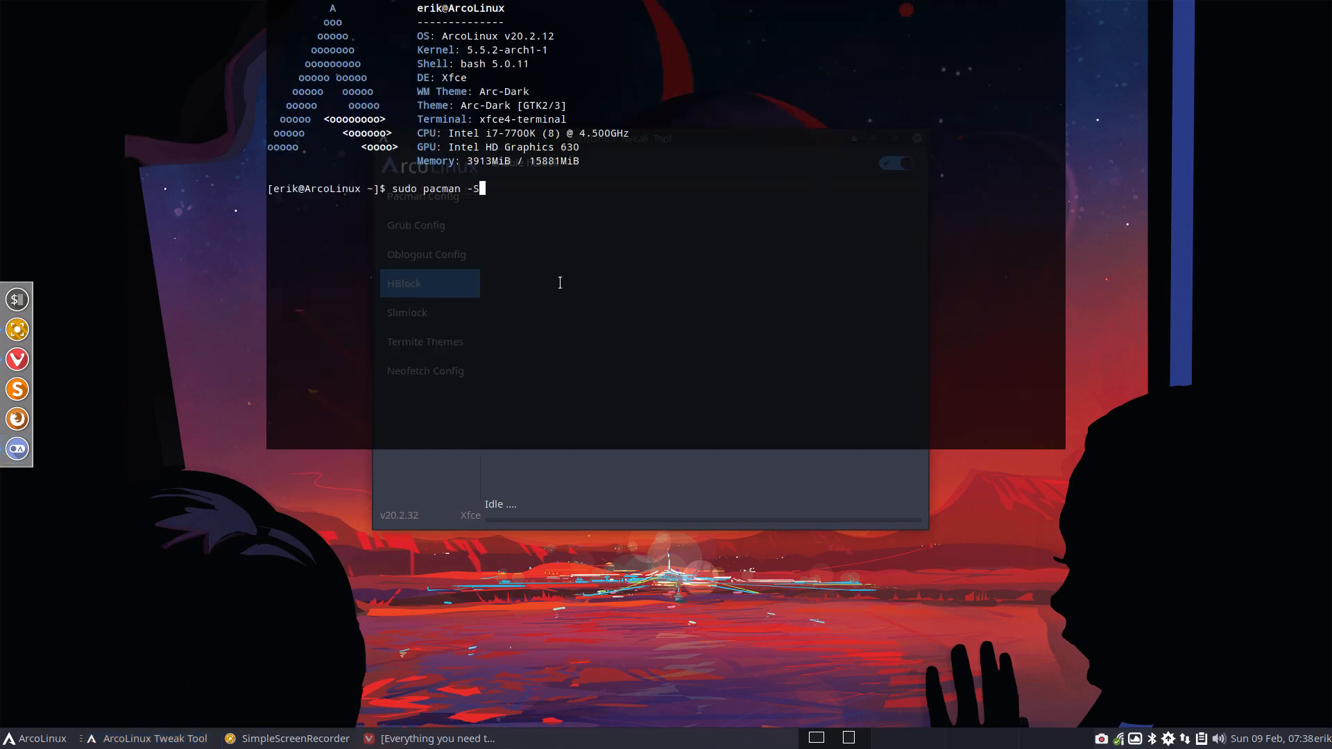
text(arcolinux-t)
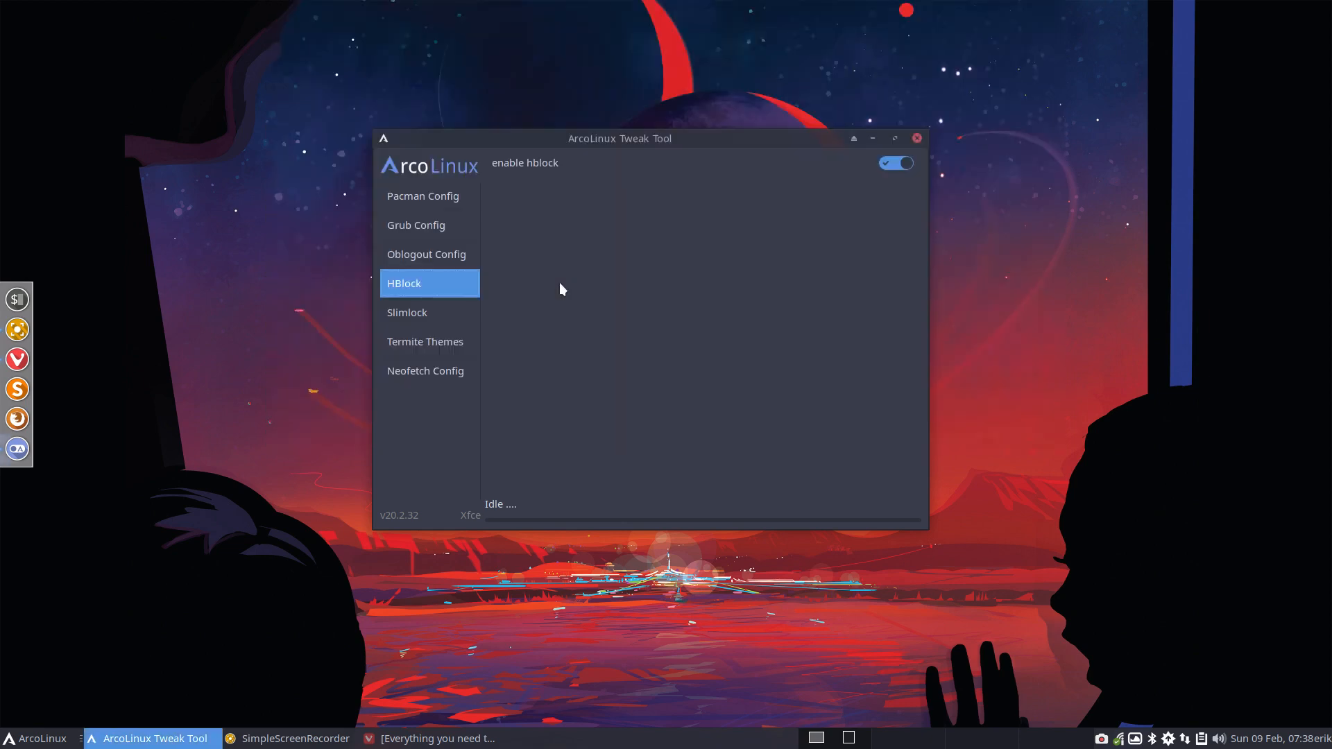
click(894, 163)
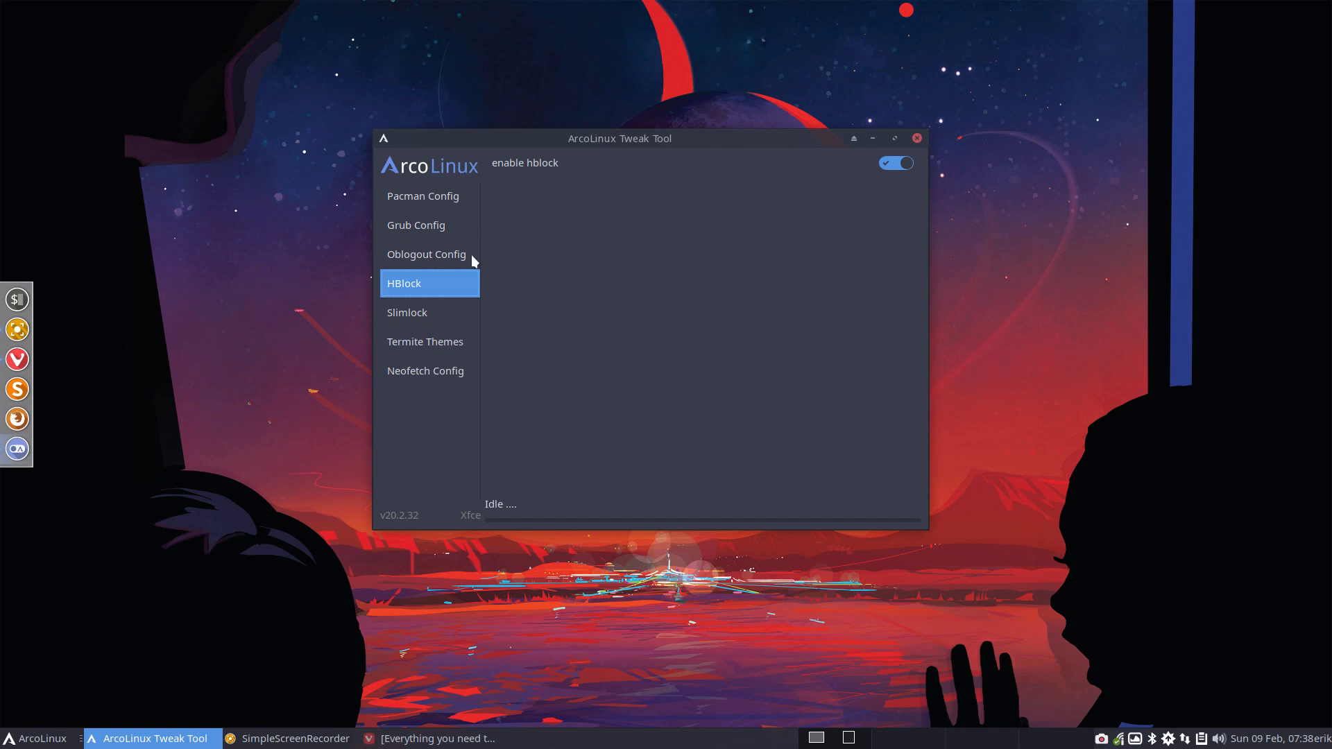
mouse_move(428, 293)
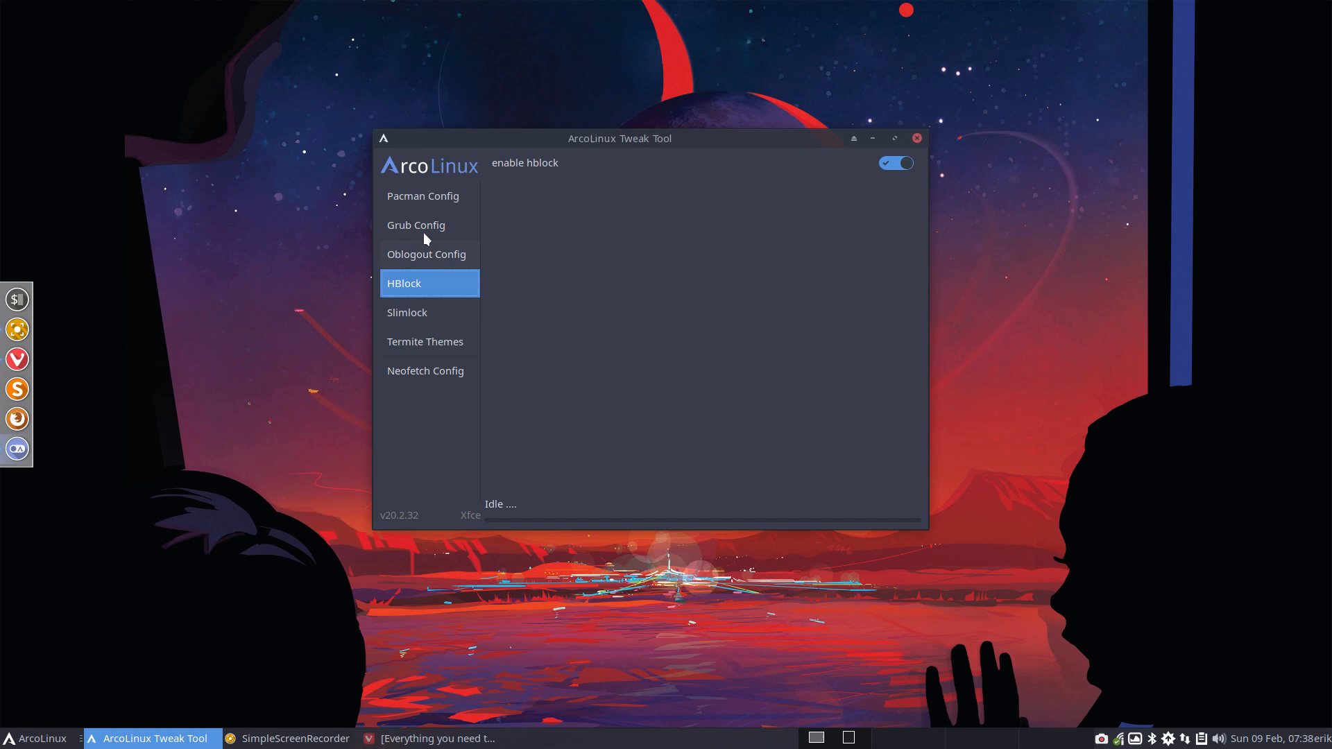
mouse_move(426, 452)
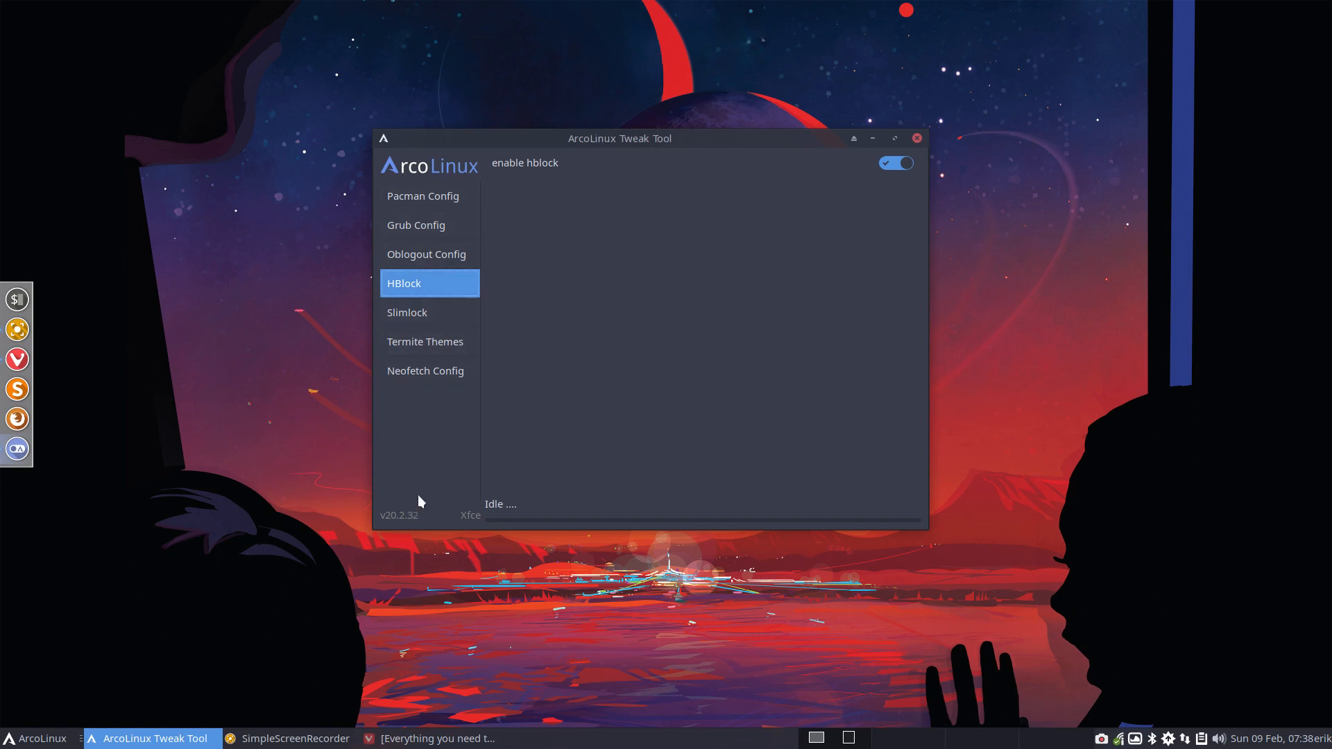
mouse_move(457, 294)
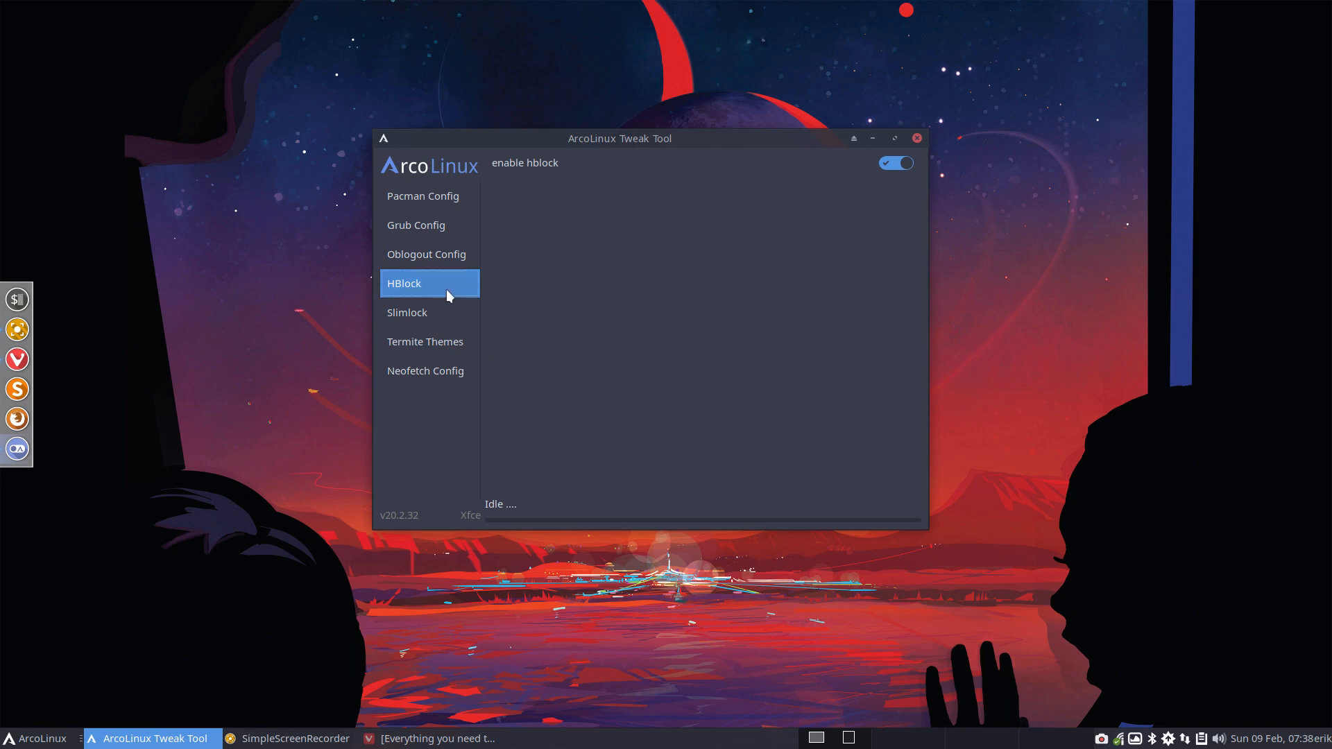
mouse_move(465, 298)
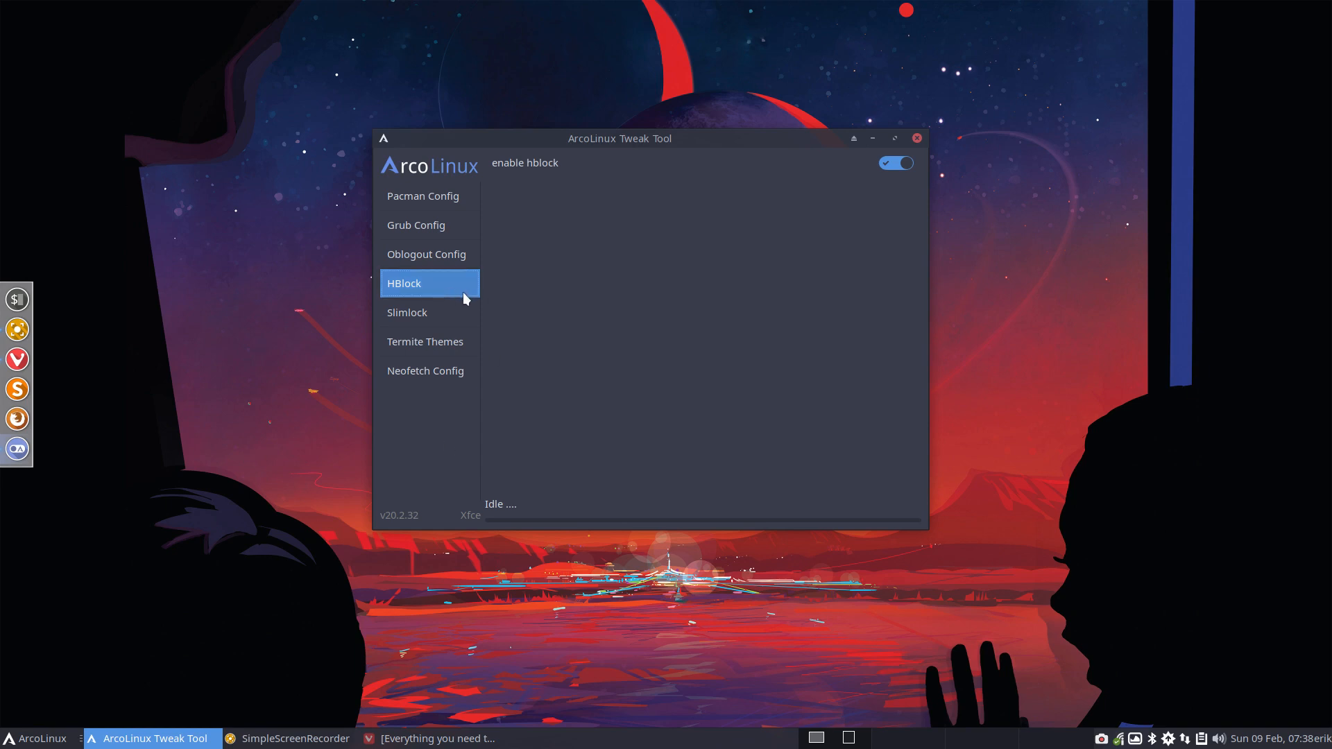
drag(620, 138, 916, 106)
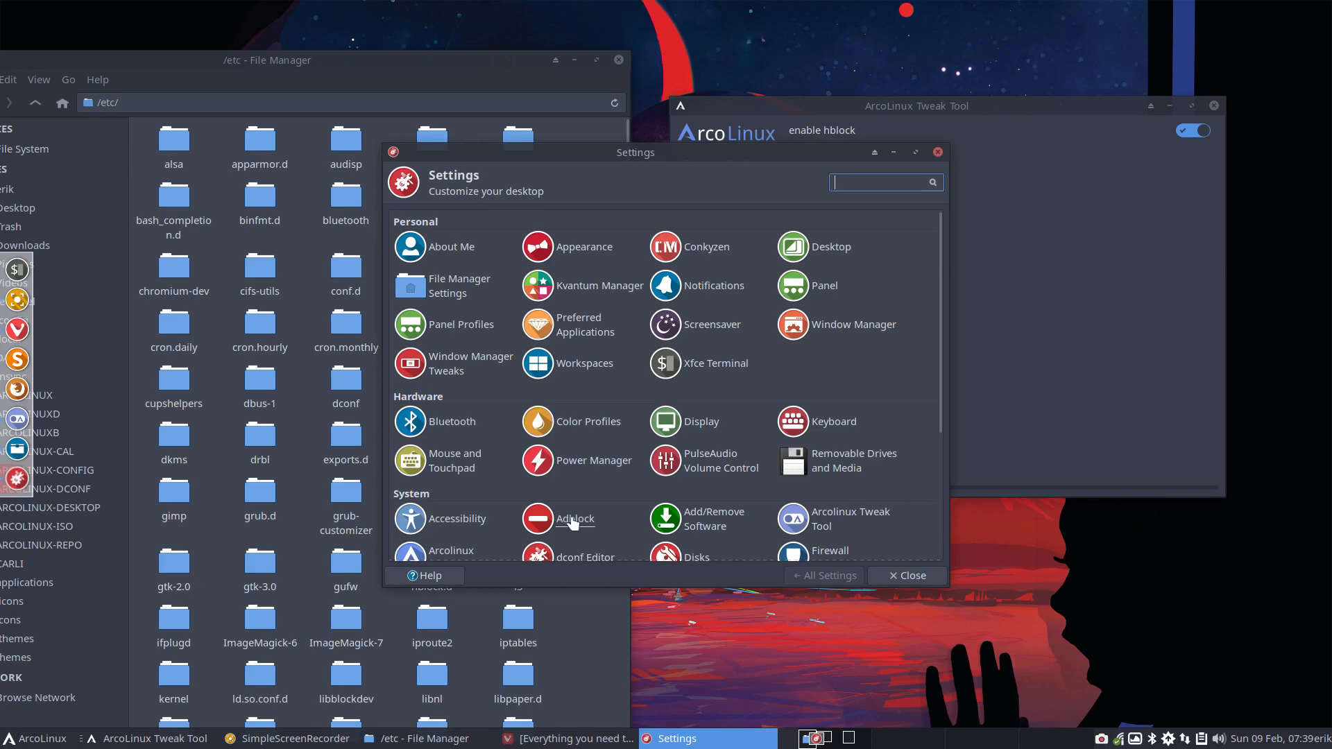
mouse_move(575, 519)
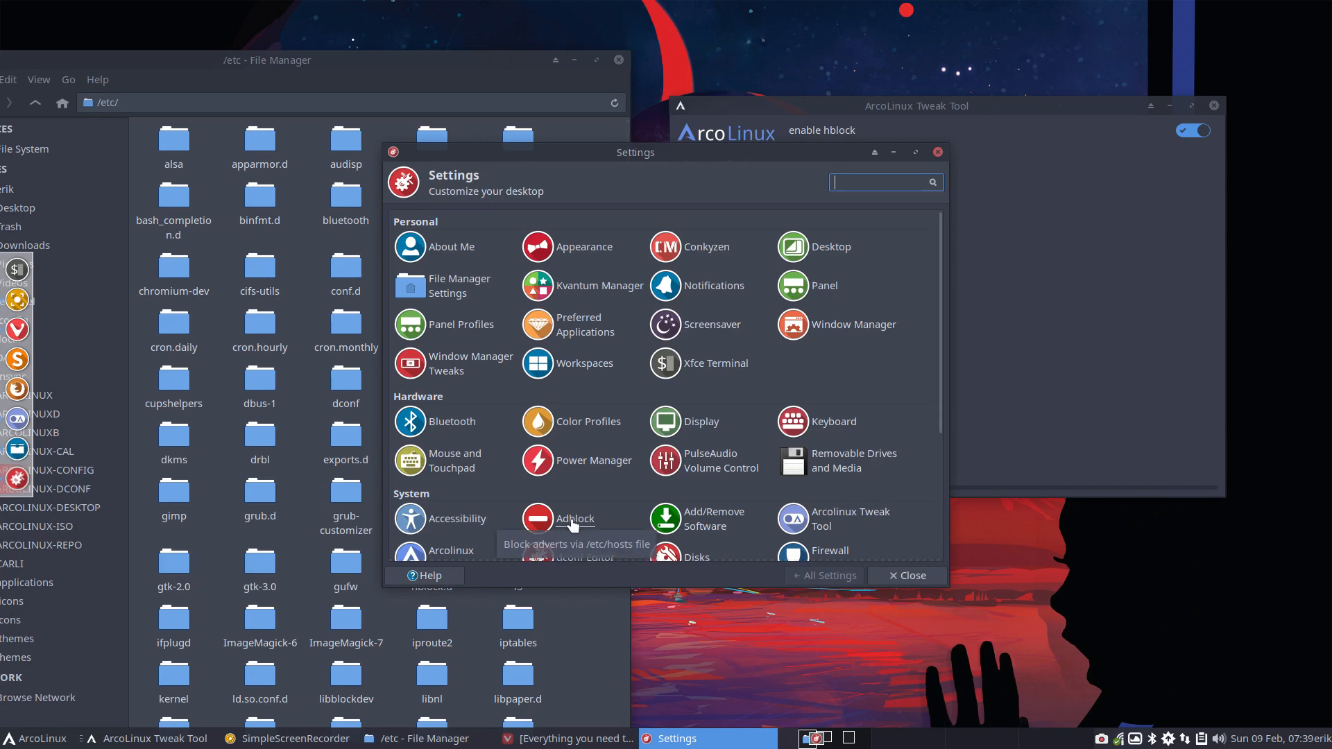
Step: Launch Adblock from the System section of Settings Manager
click(575, 518)
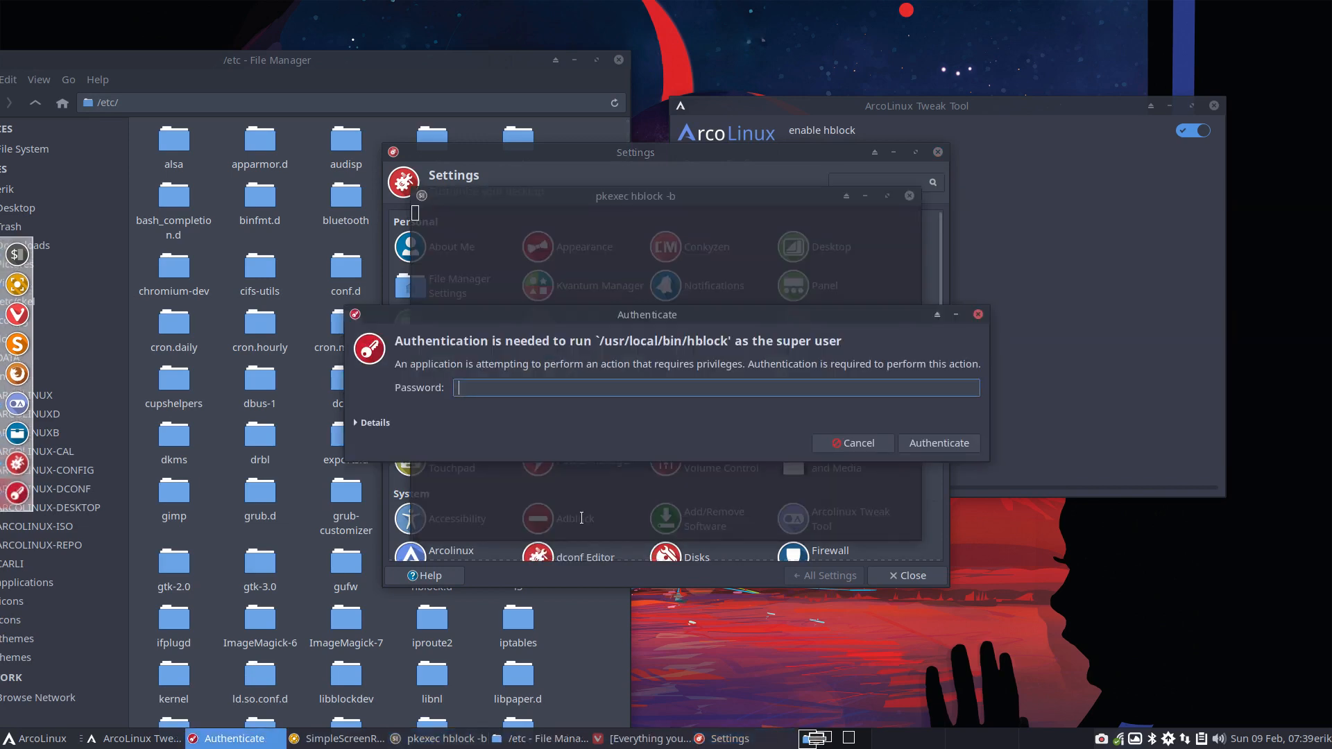
Step: Authenticate hblock, let it block 127,064 domains, and close its output window
text(••••)
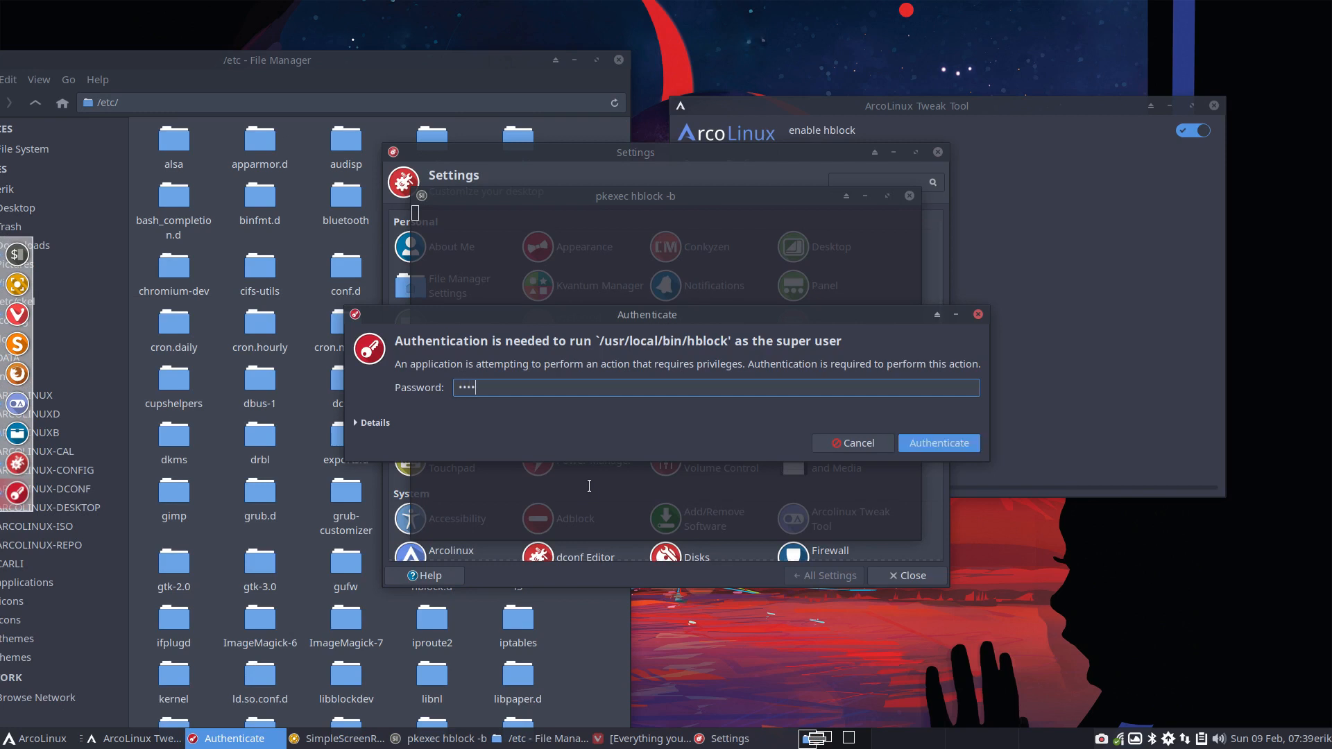
click(939, 443)
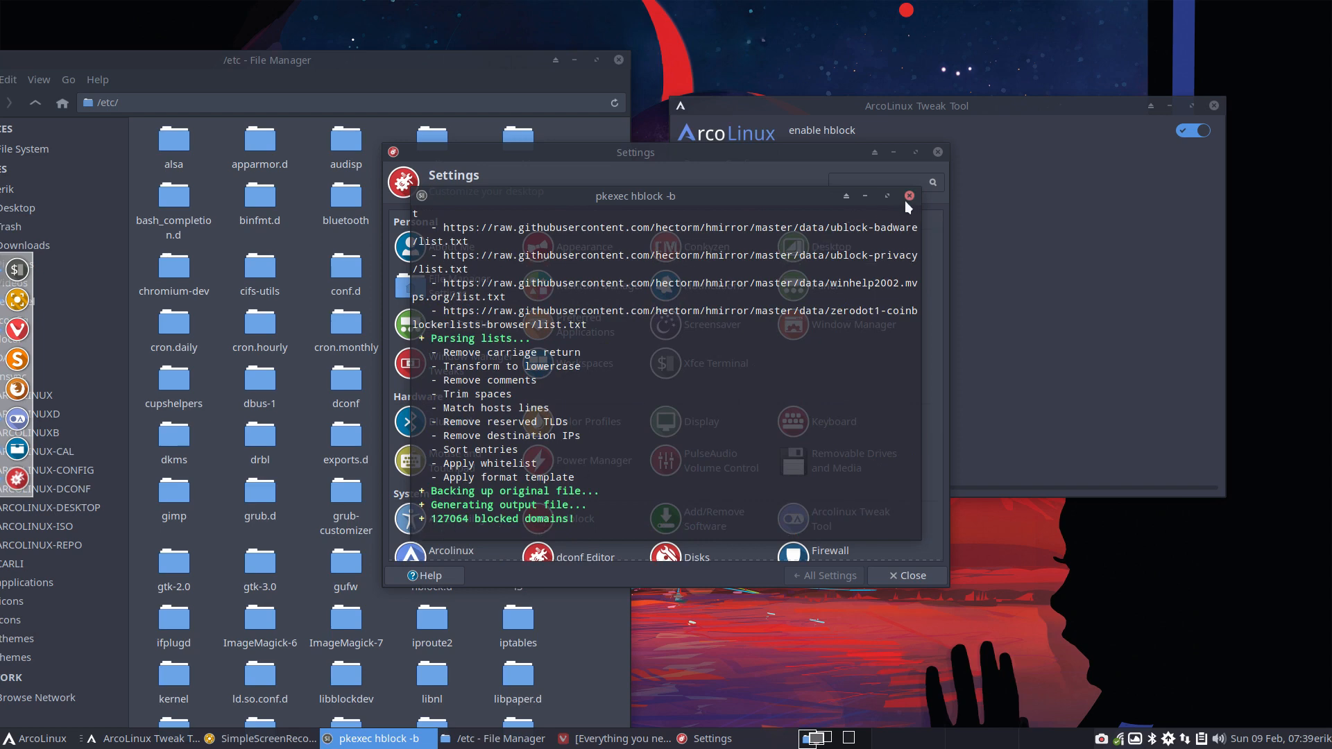
click(909, 196)
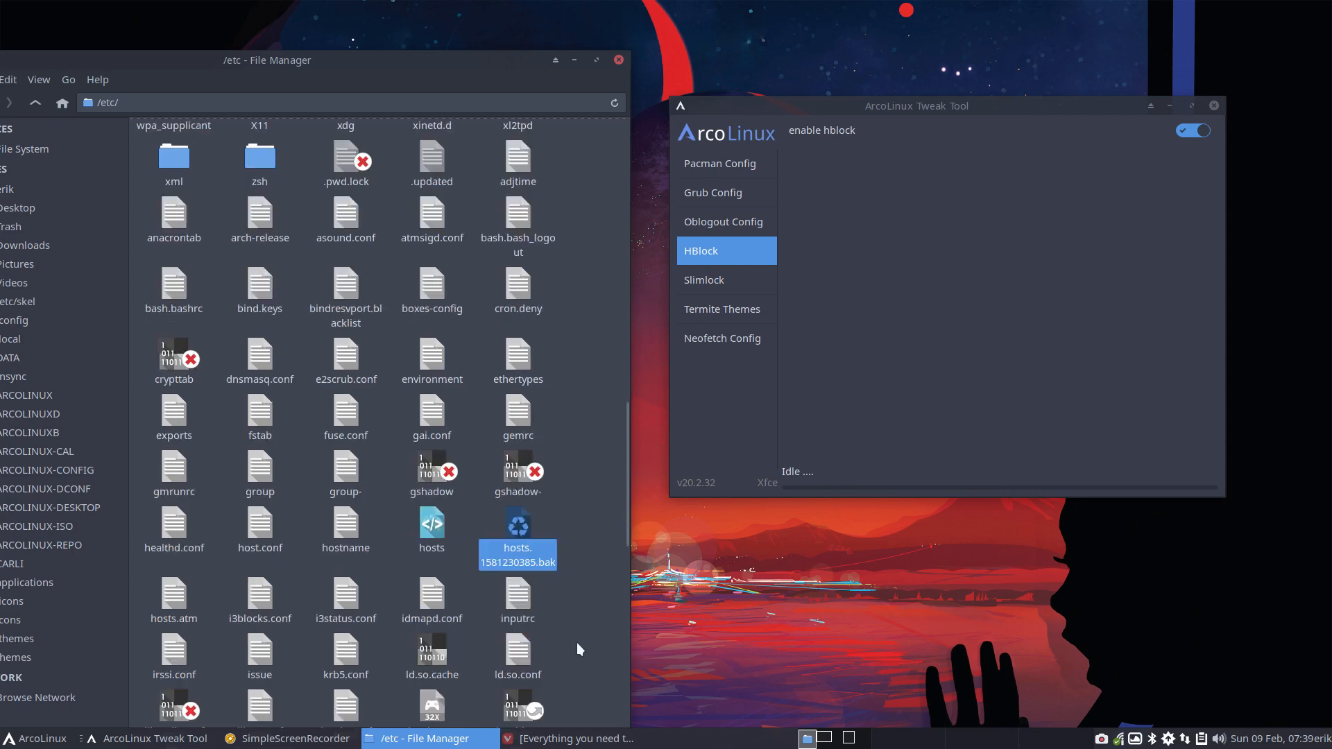
Step: Open /etc/hosts with Sublime Text 3 Dev from Thunar's context menu
scroll(down, 3)
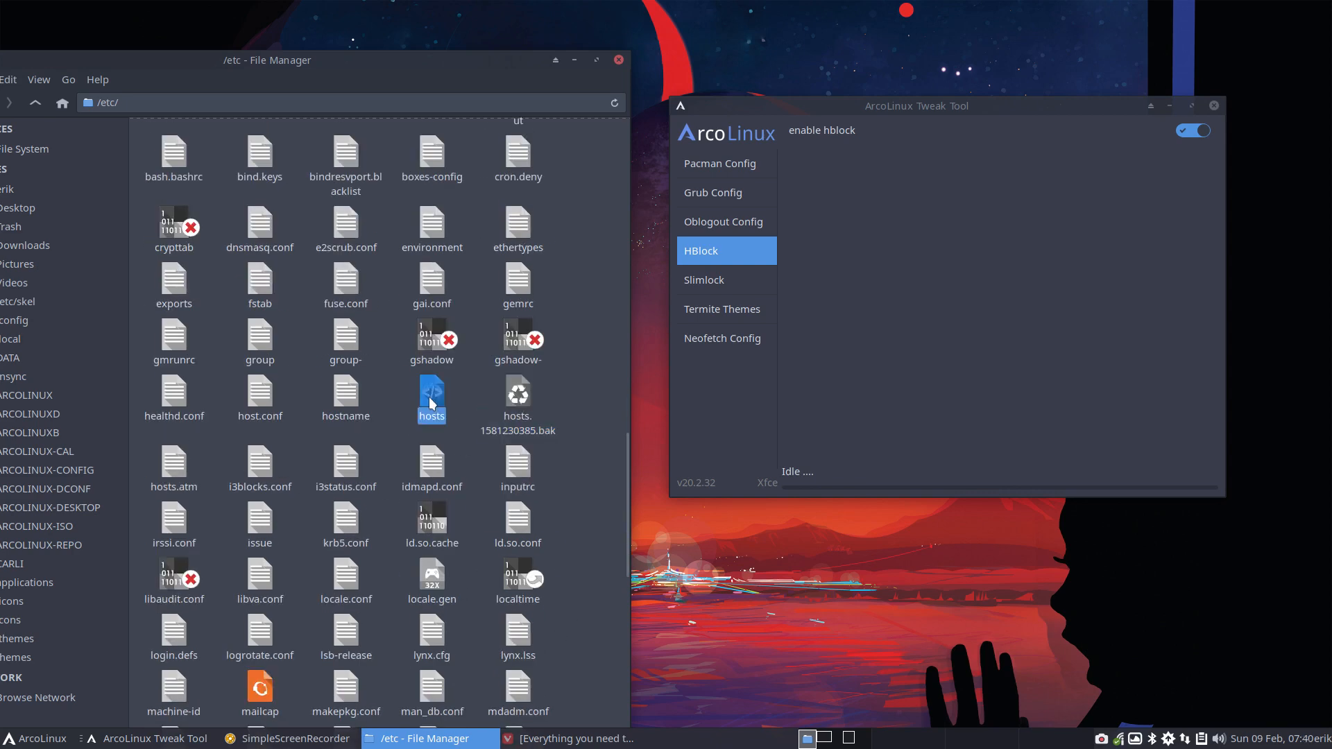
right_click(431, 401)
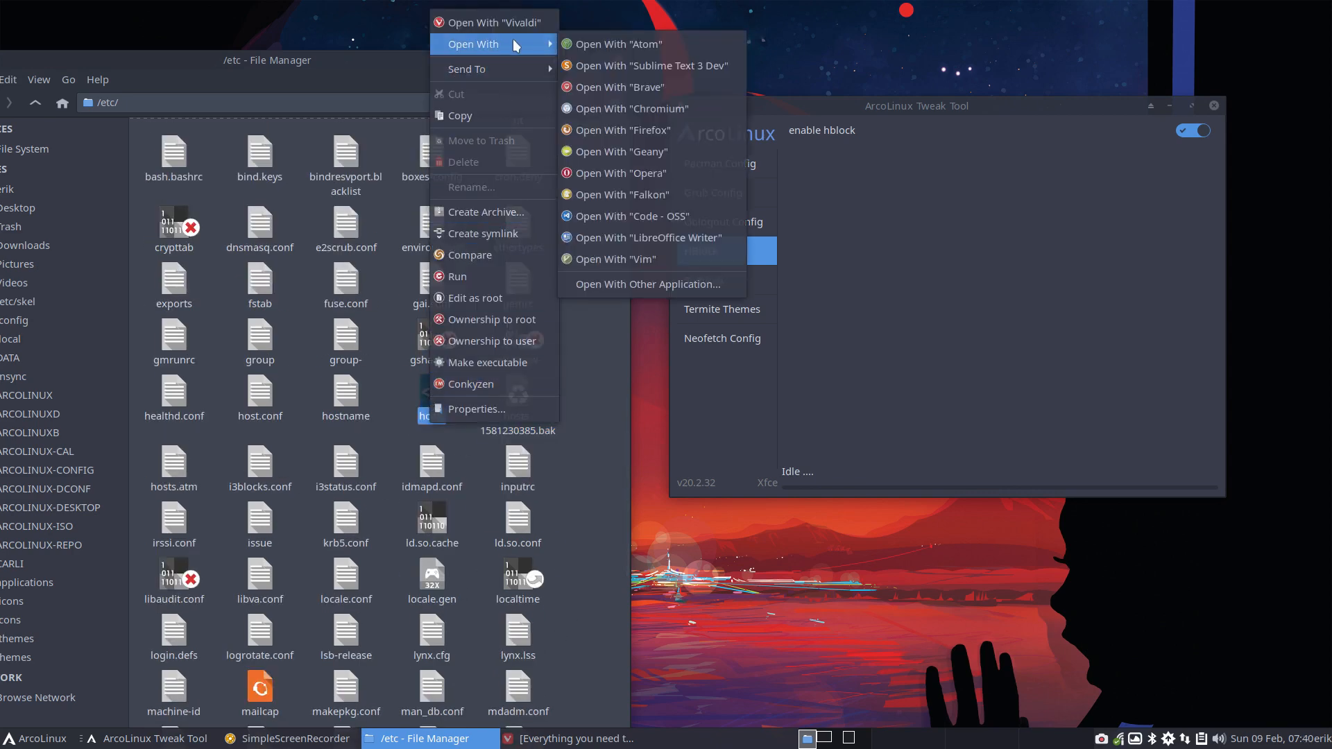
click(648, 65)
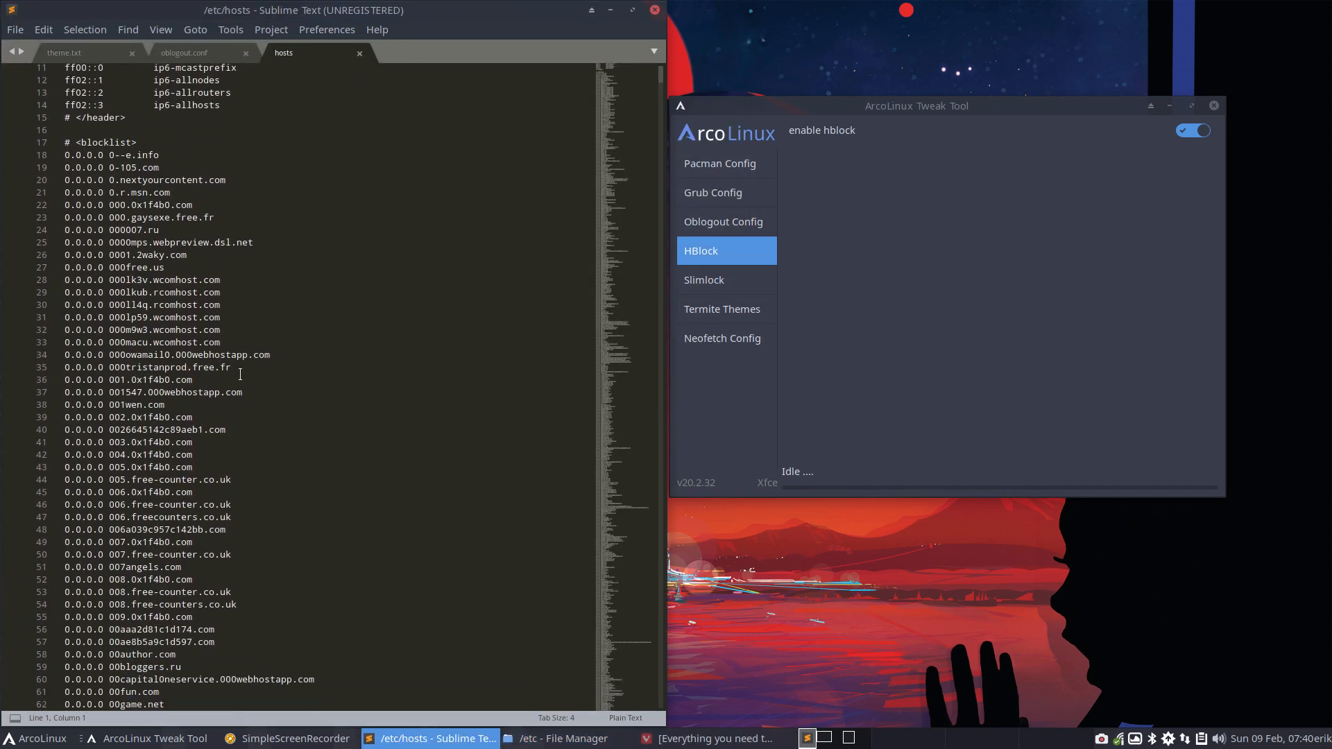
Step: Scroll through the 0.0.0.0 blocklist entries in /etc/hosts, then close Sublime Text
scroll(down, 3)
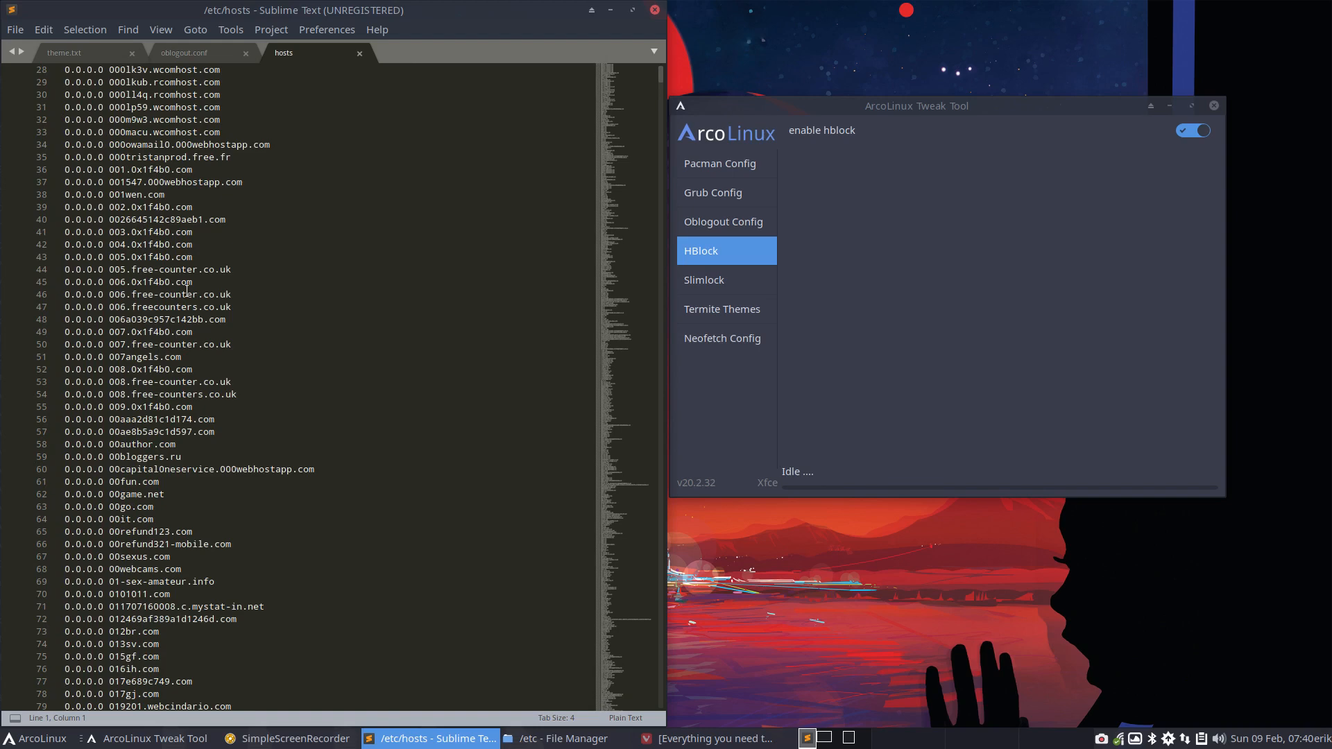
scroll(down, 3)
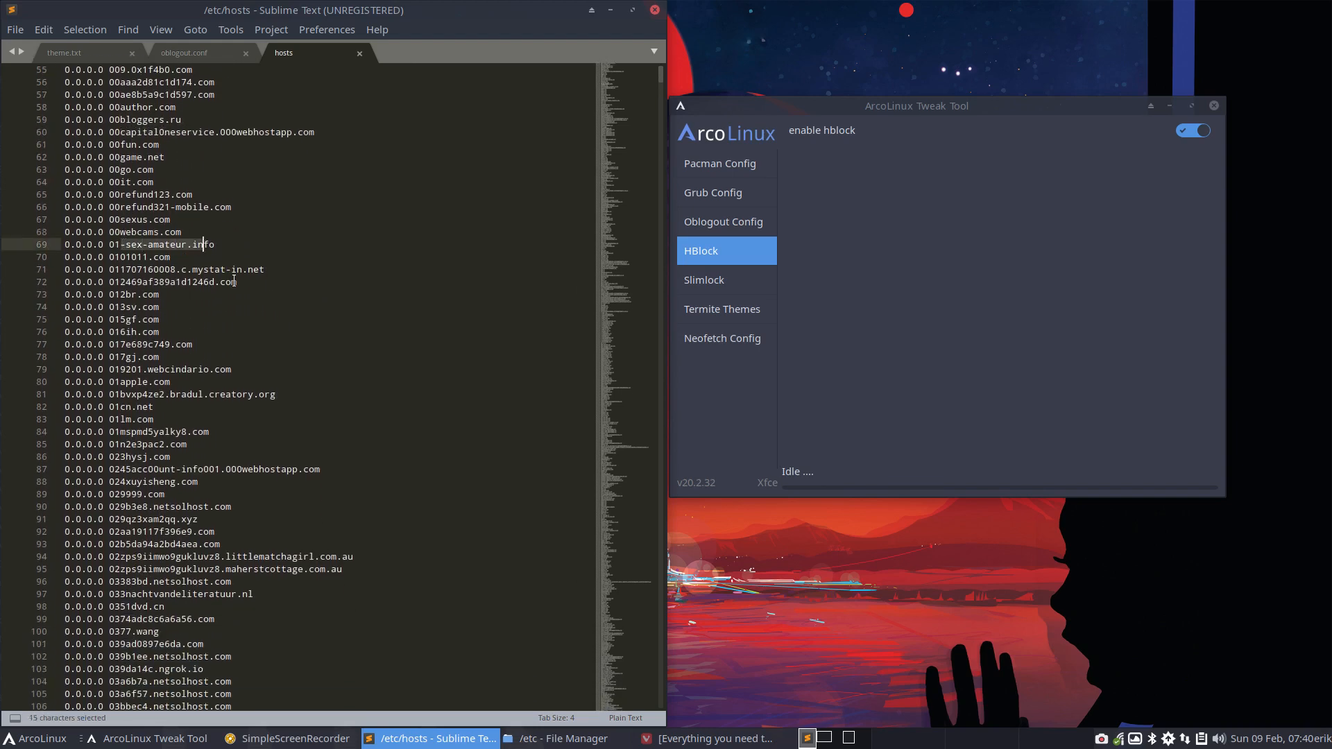
scroll(down, 3)
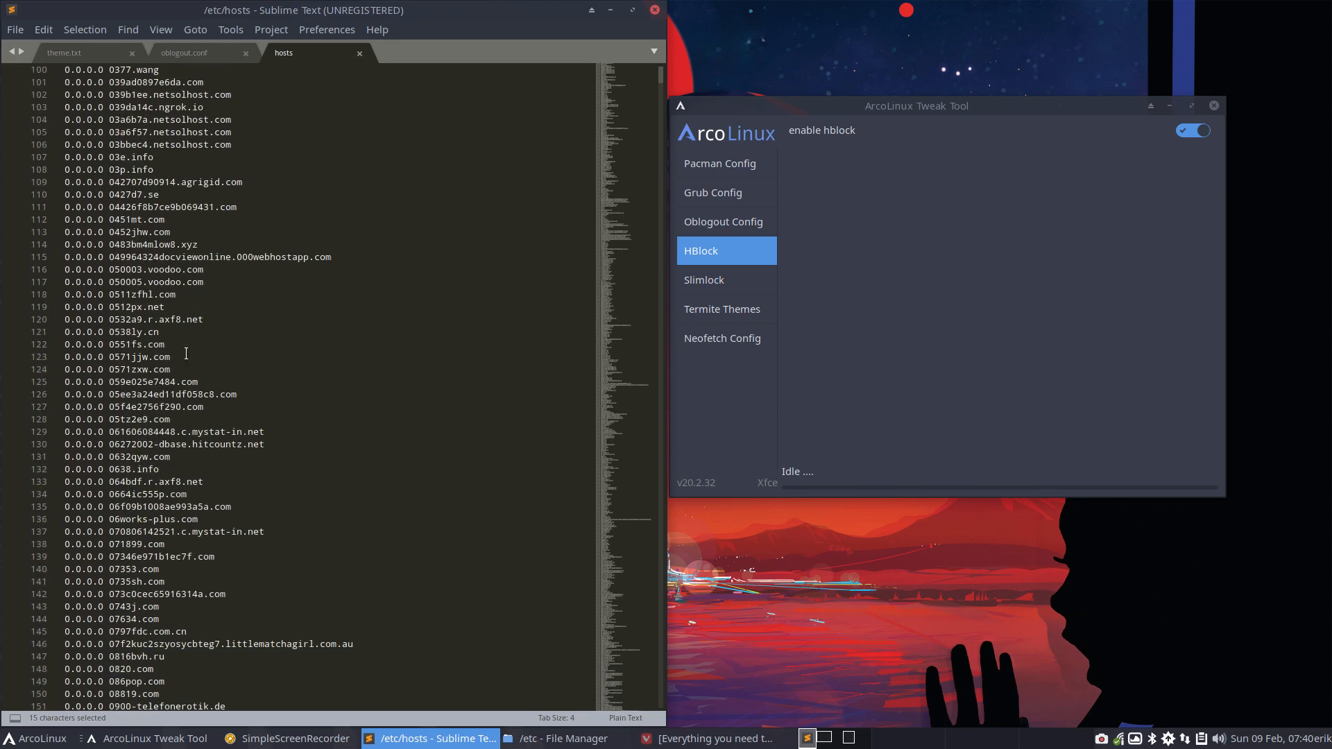
scroll(down, 3)
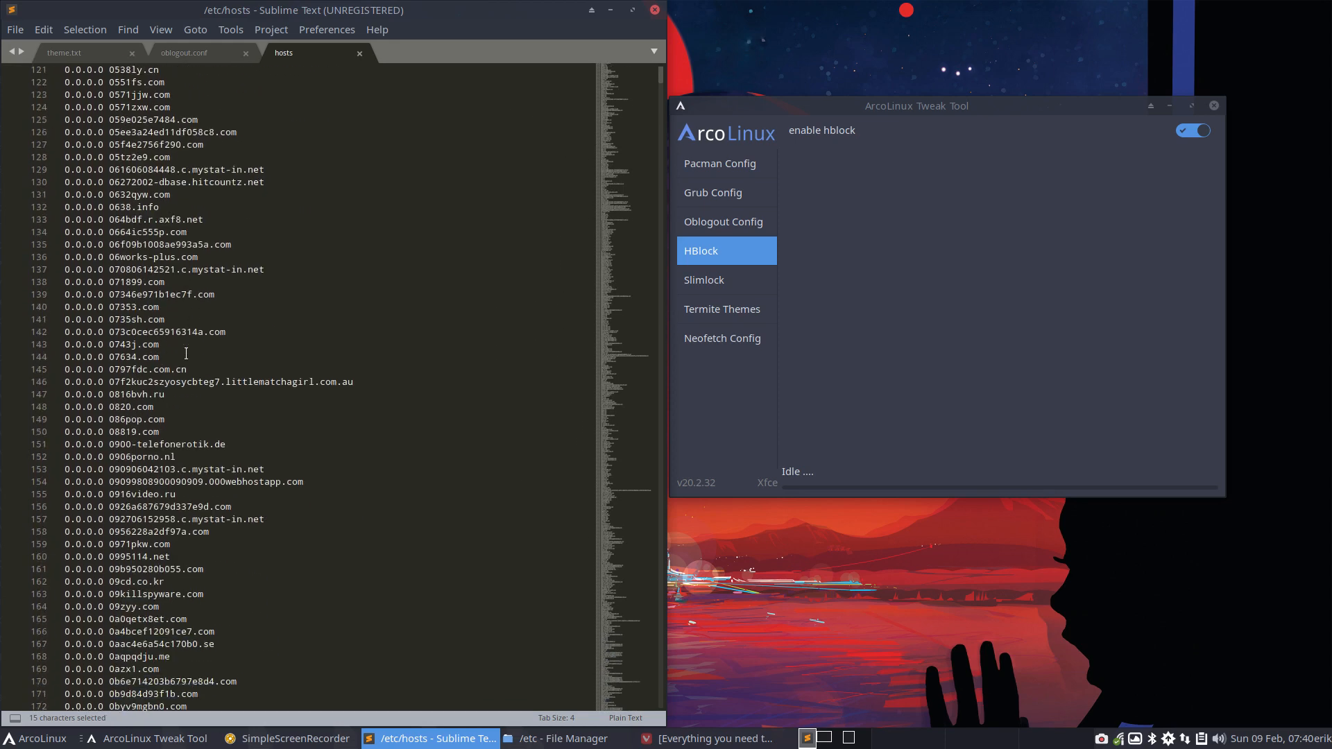
scroll(down, 3)
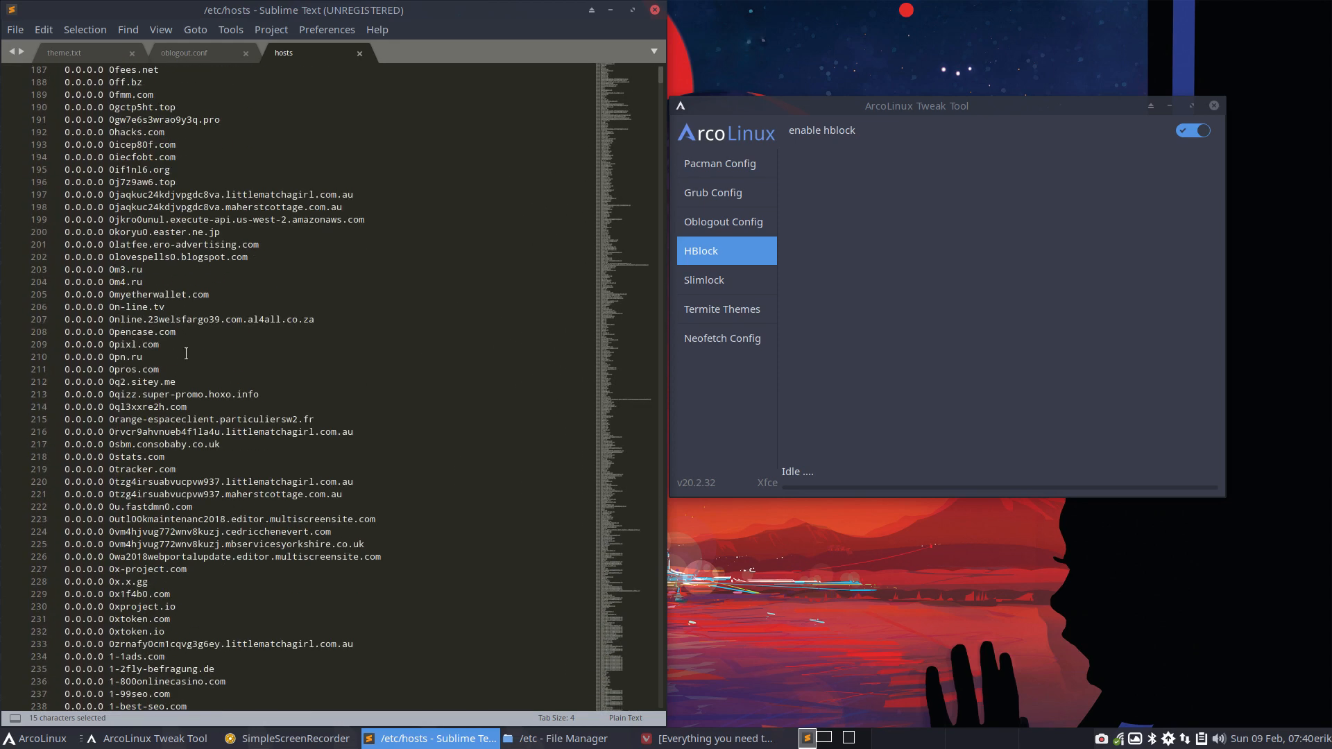
scroll(down, 3)
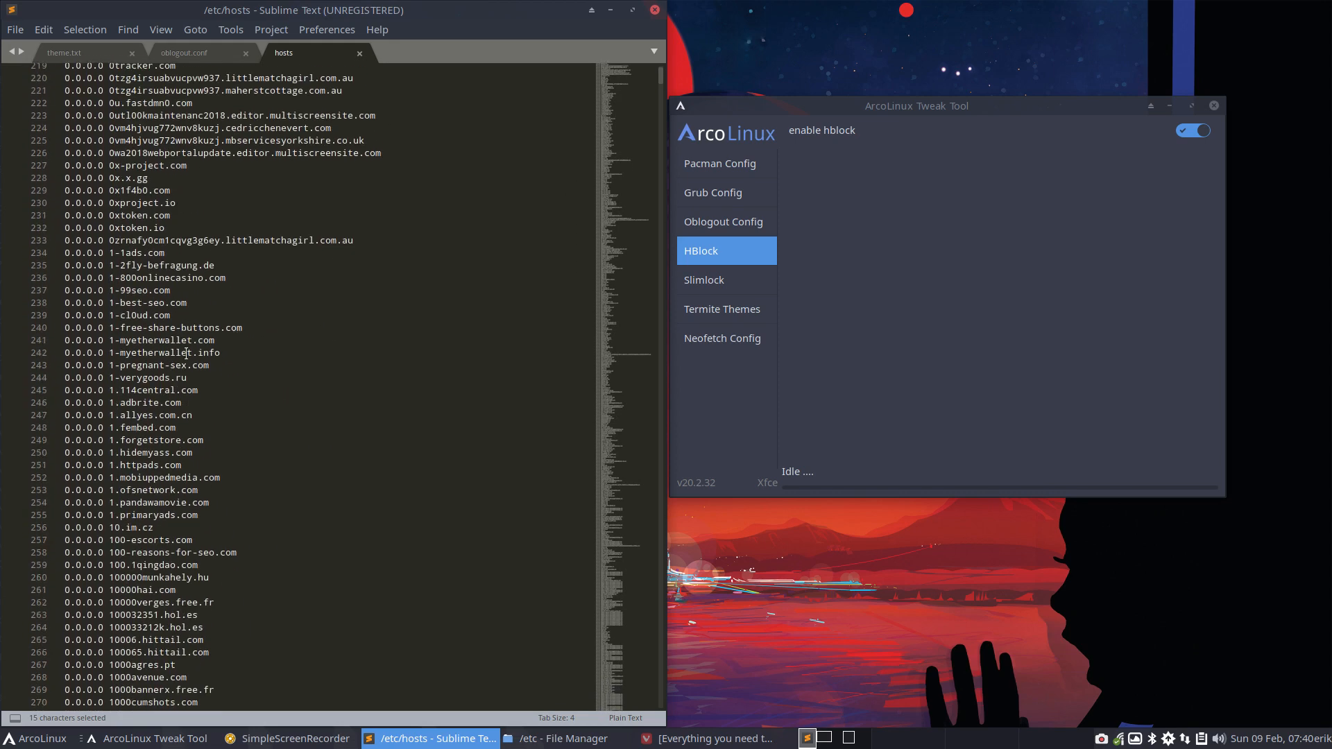
scroll(down, 3)
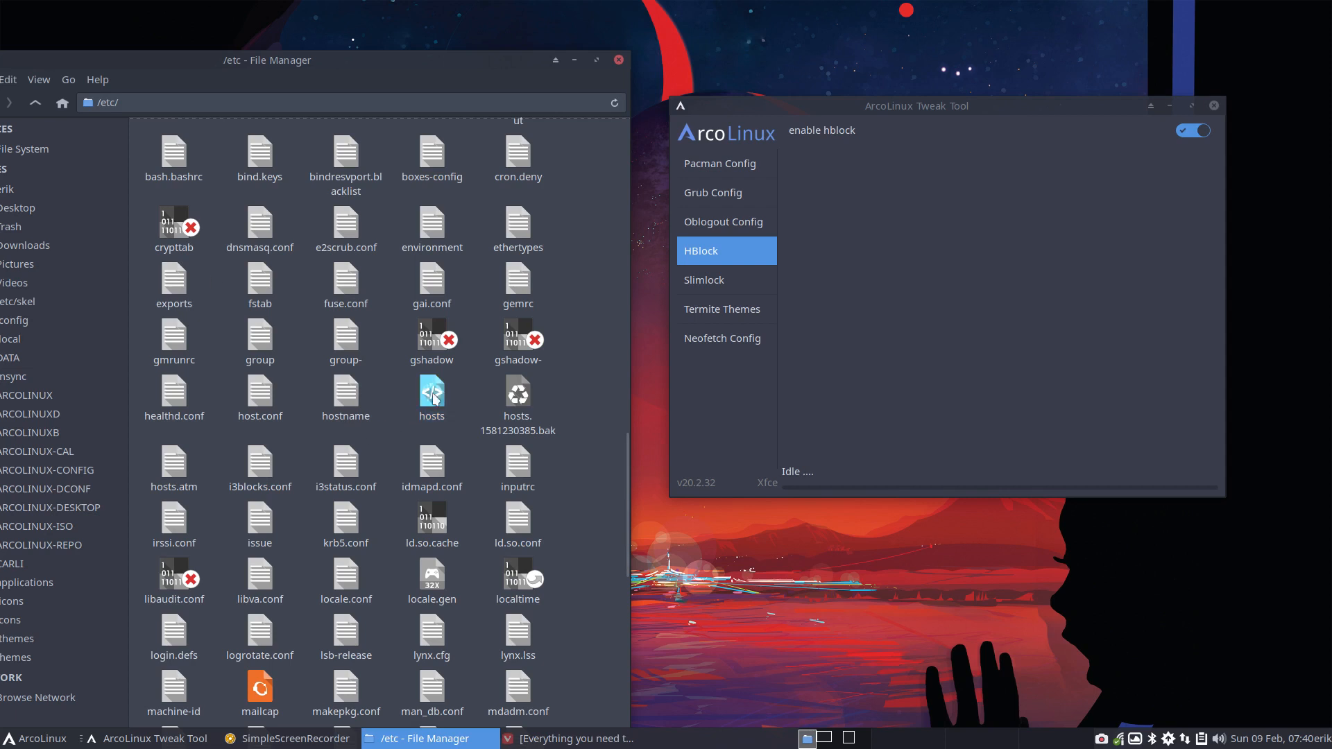
Step: Switch hblock off, then reopen /etc/hosts in Sublime Text
click(431, 394)
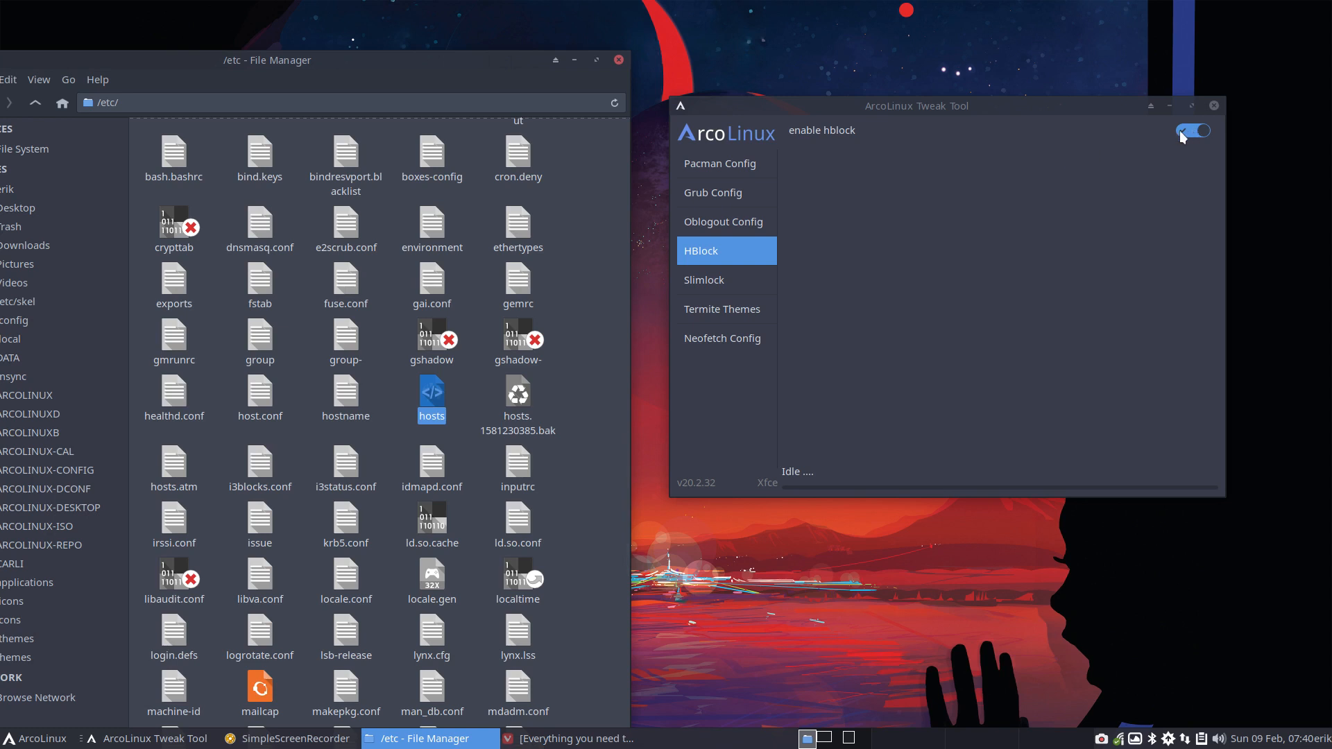
click(1193, 132)
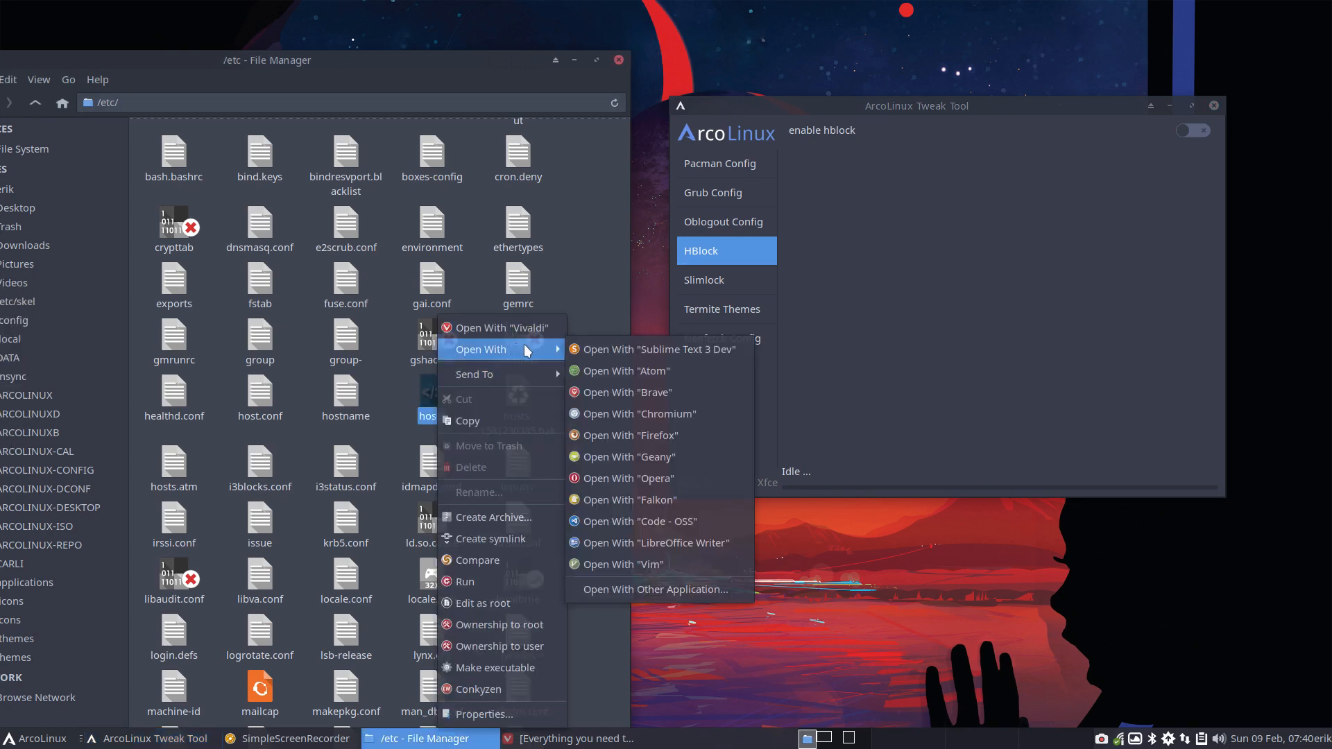
click(659, 349)
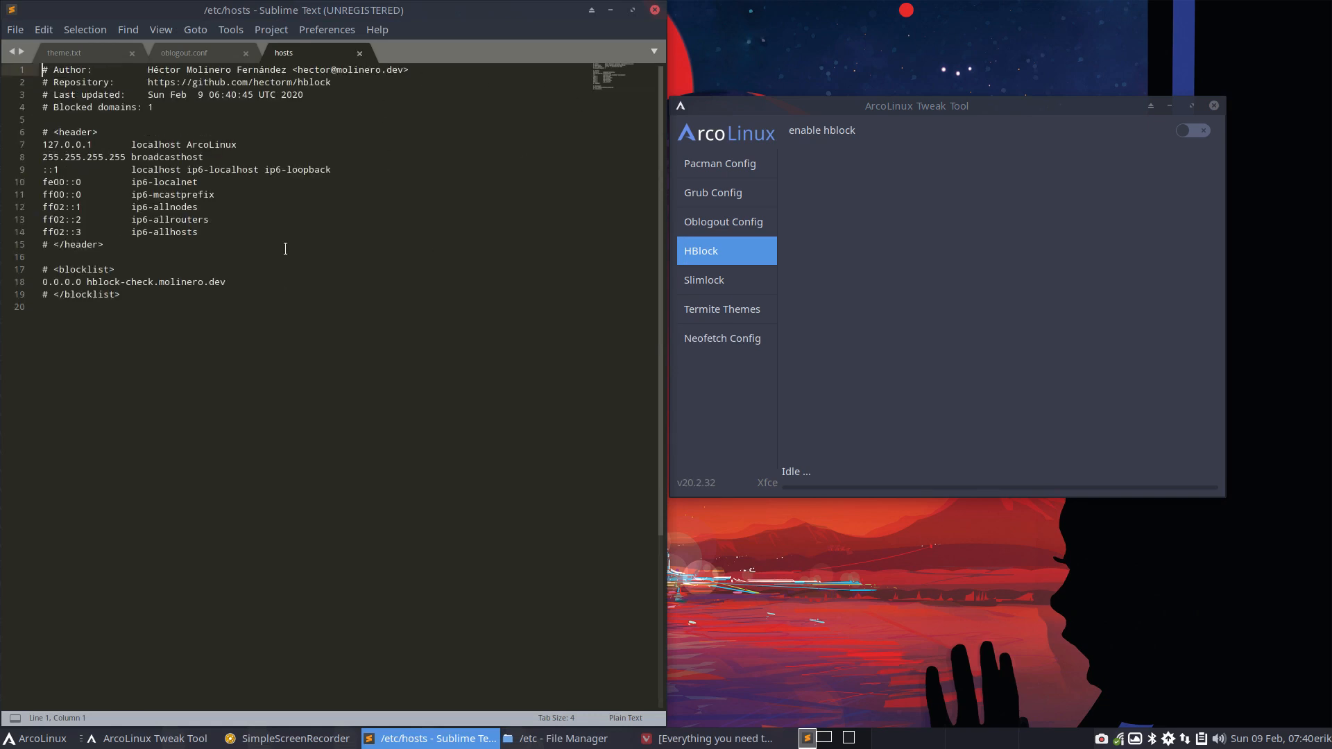
Step: Highlight the hosts contents and localhost header entries, then switch hblock back on
drag(42, 281, 118, 295)
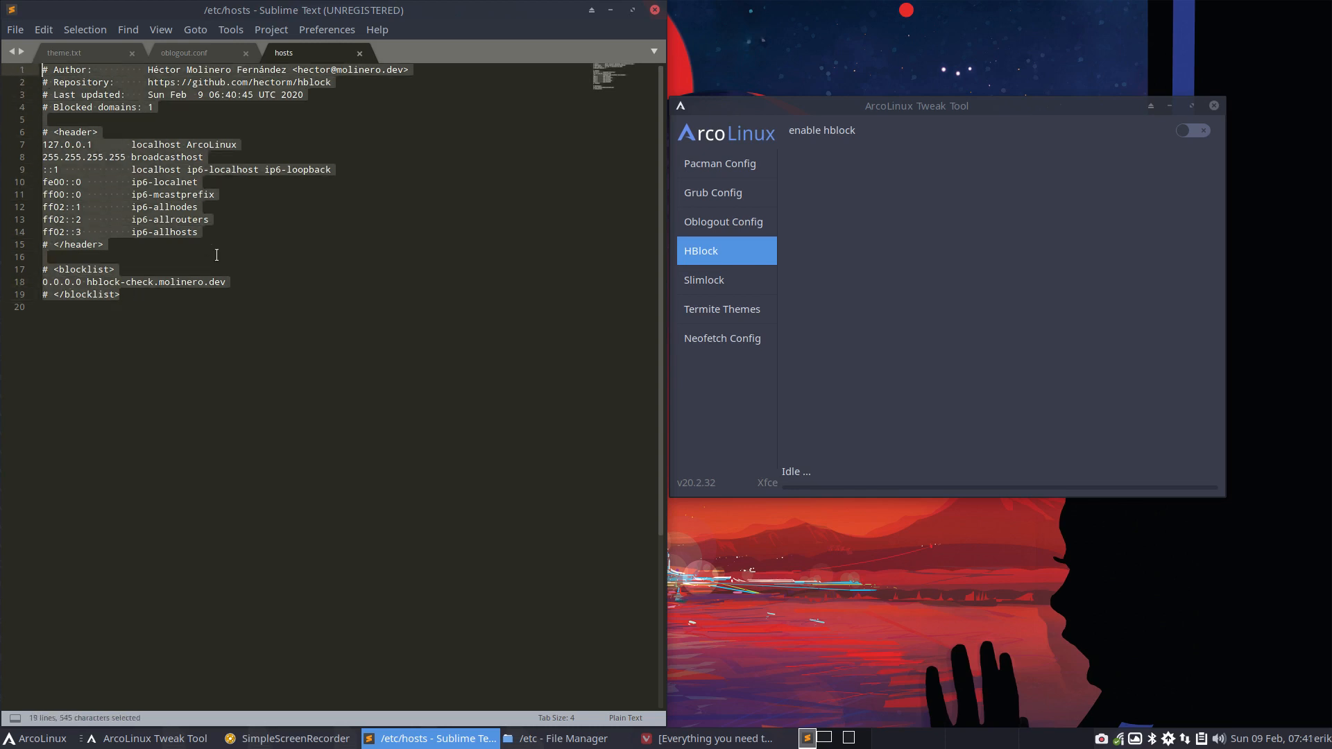
click(100, 132)
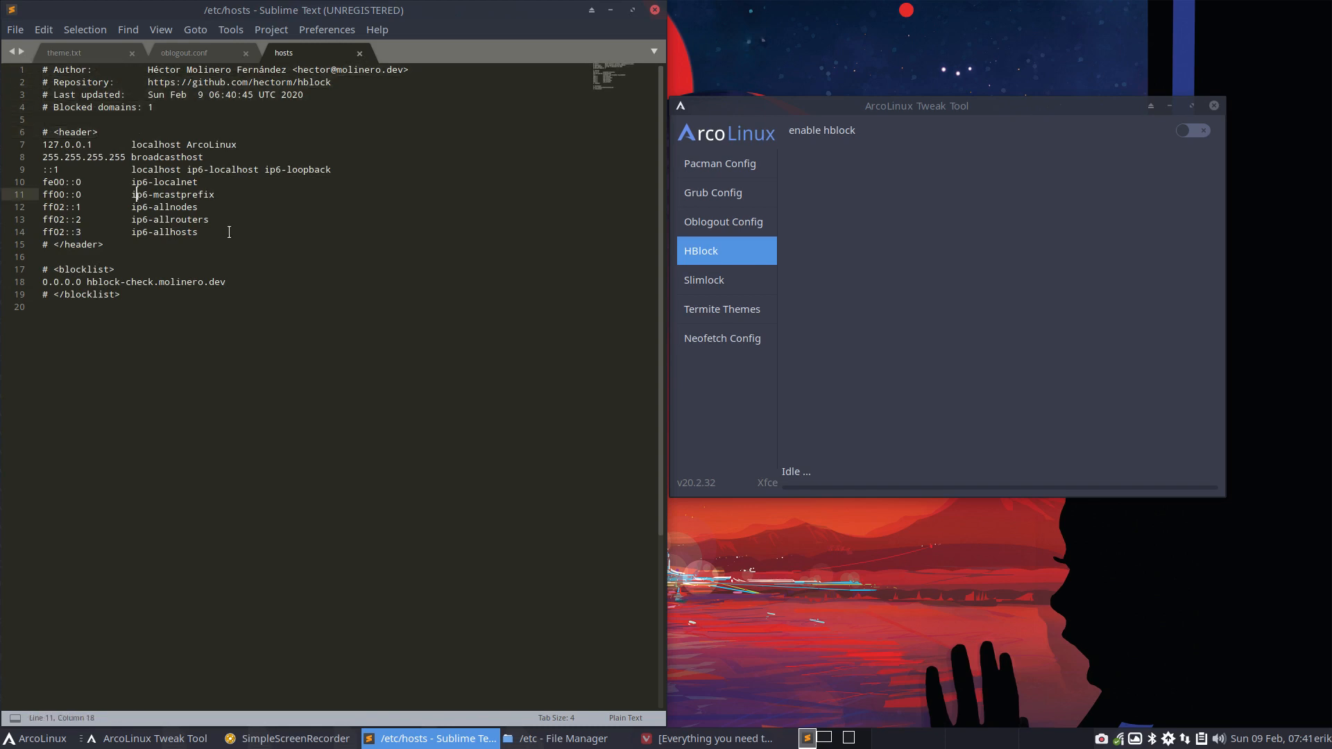
drag(44, 144, 197, 232)
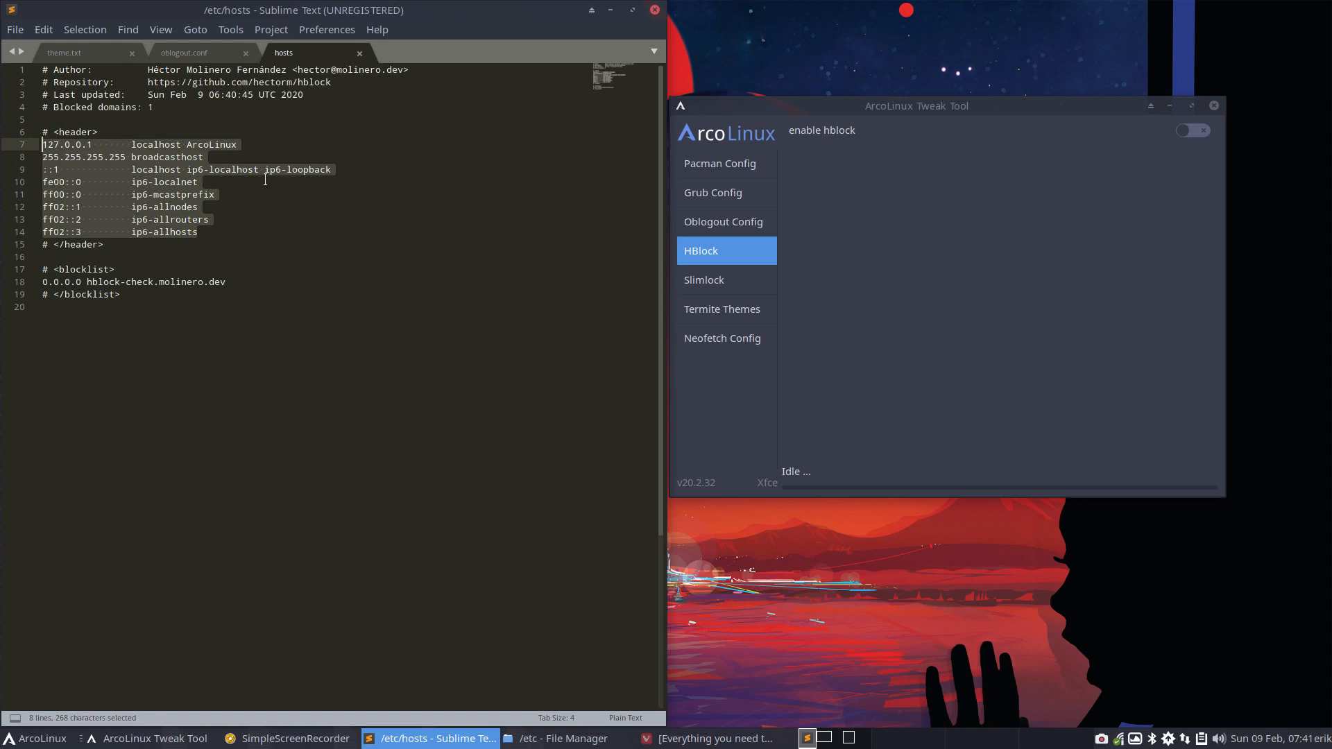
click(1192, 130)
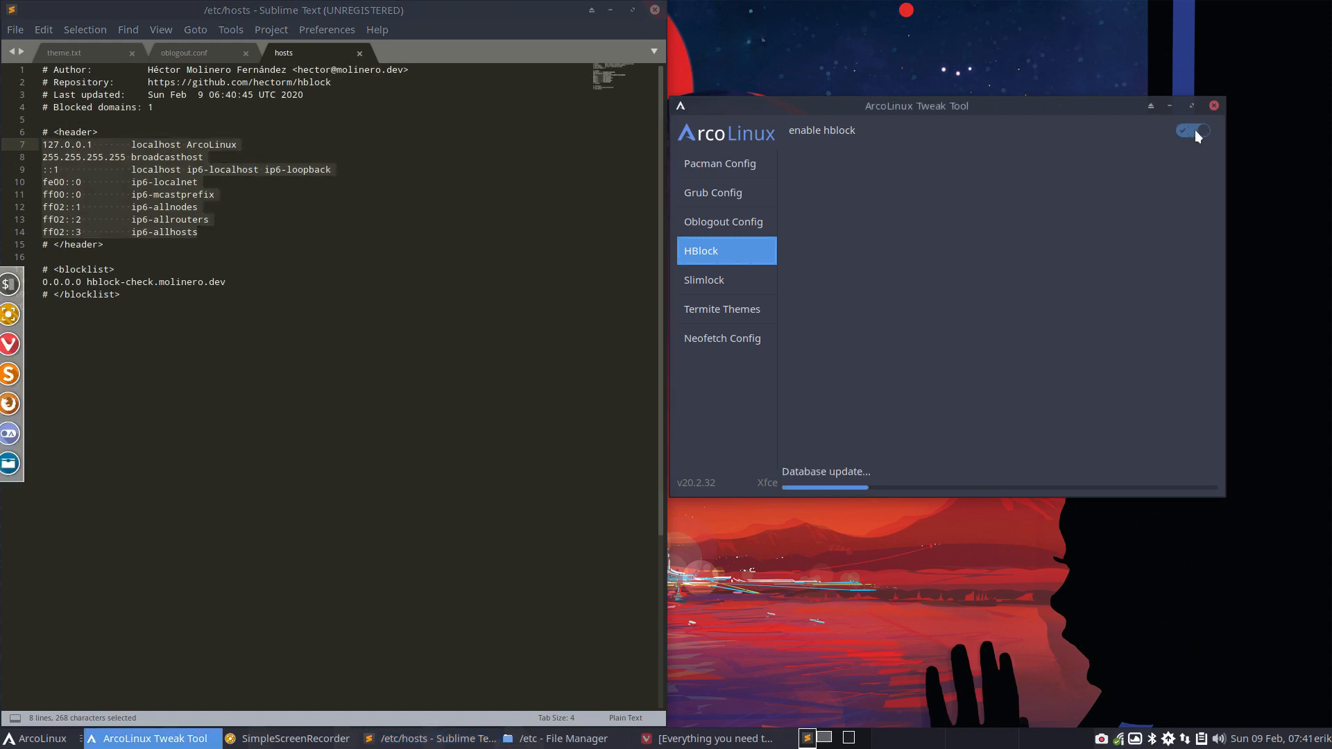
Step: View the reloaded /etc/hosts listing 127,064 blocked domains after the update
click(1193, 130)
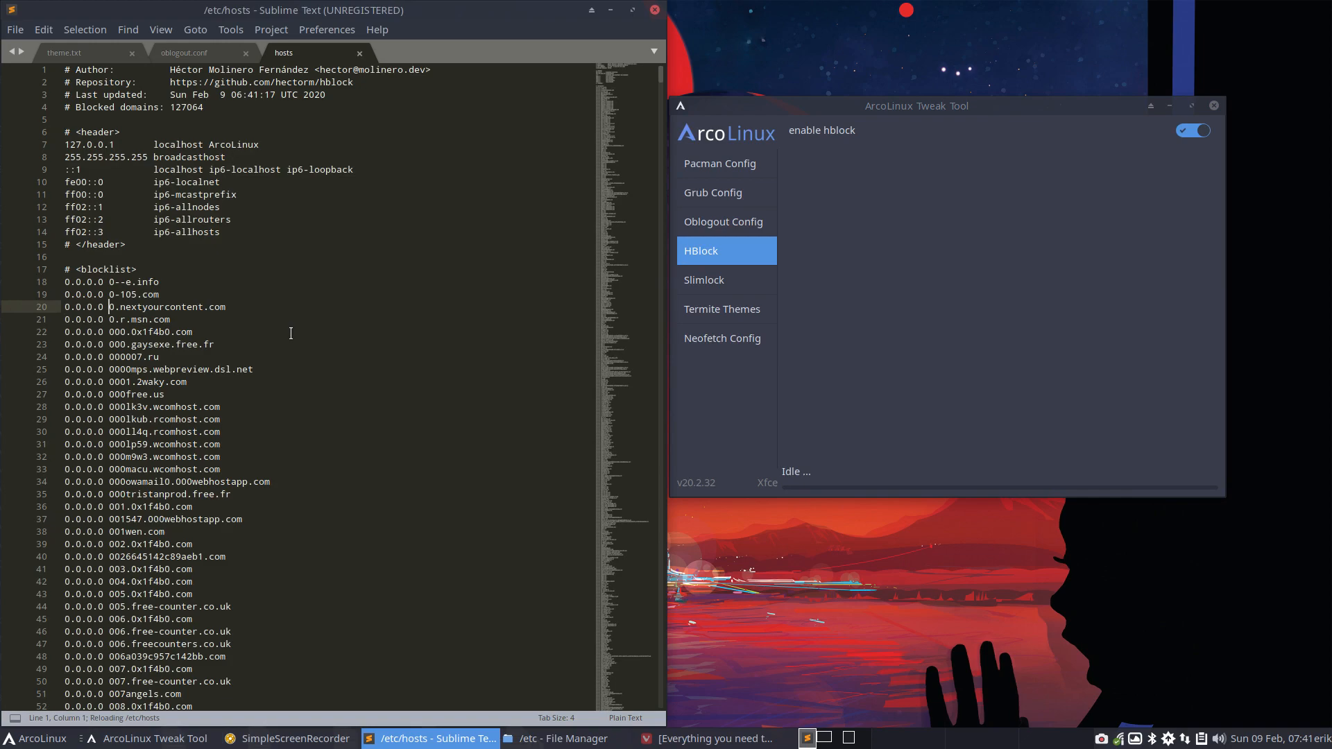
scroll(down, 3)
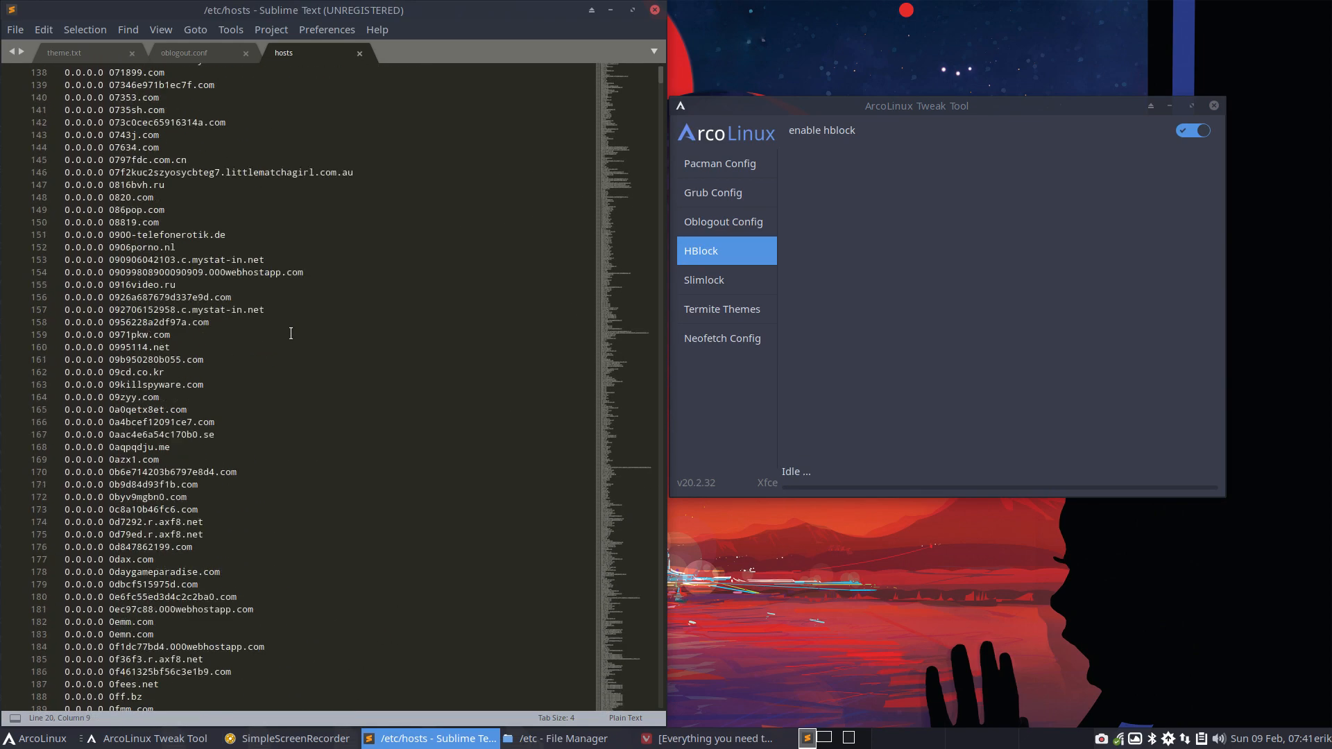
scroll(down, 3)
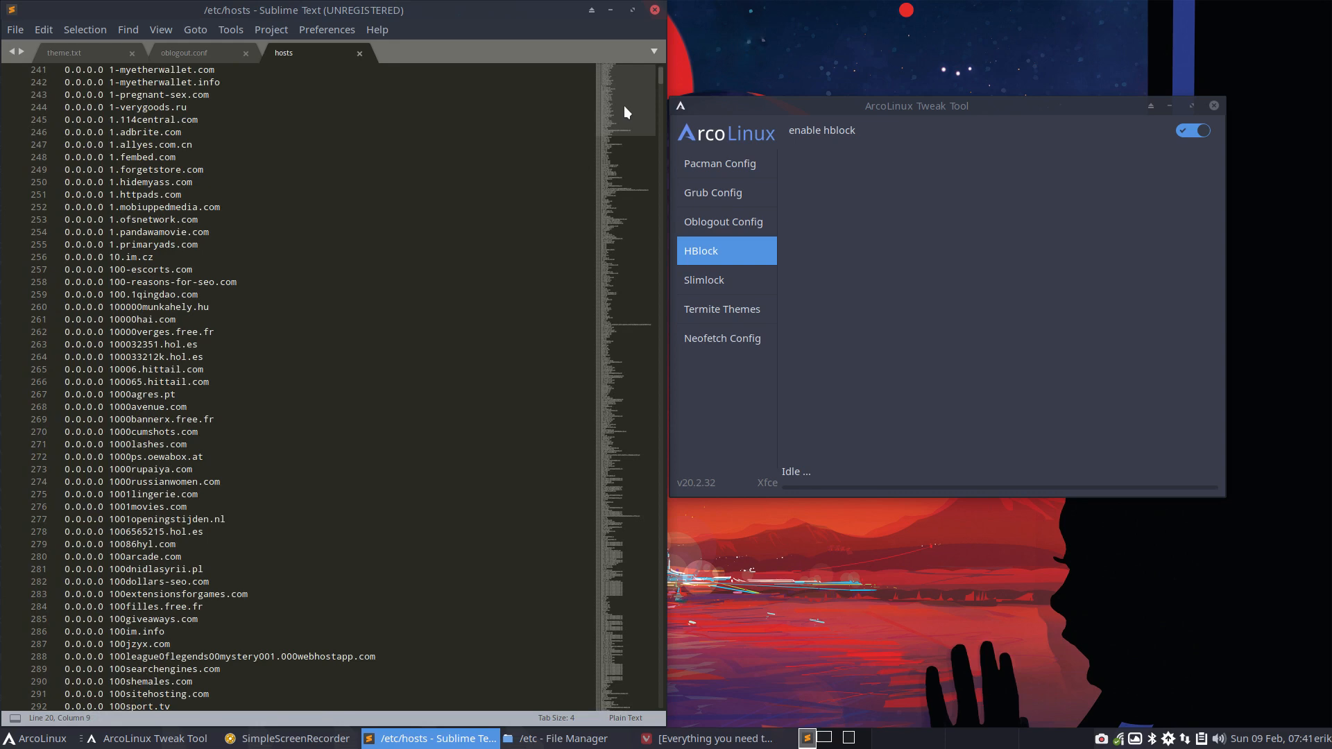
double_click(80, 207)
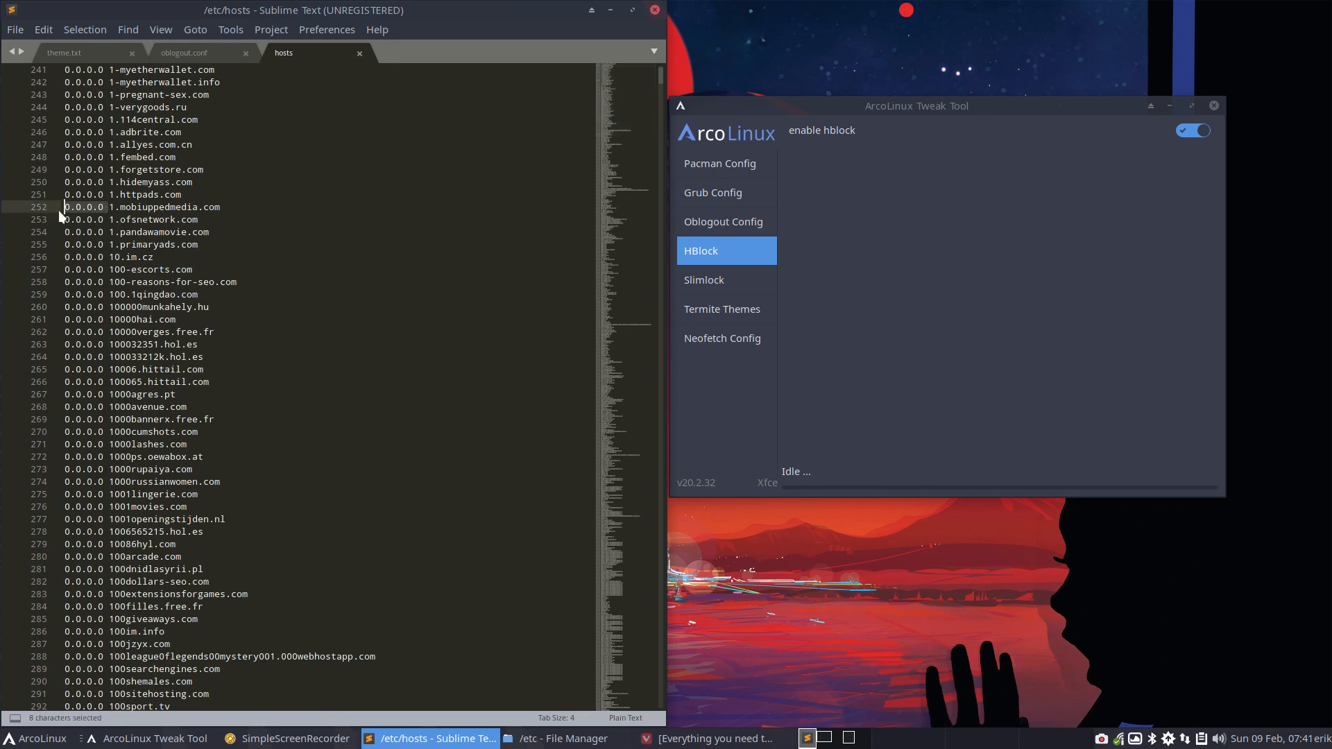